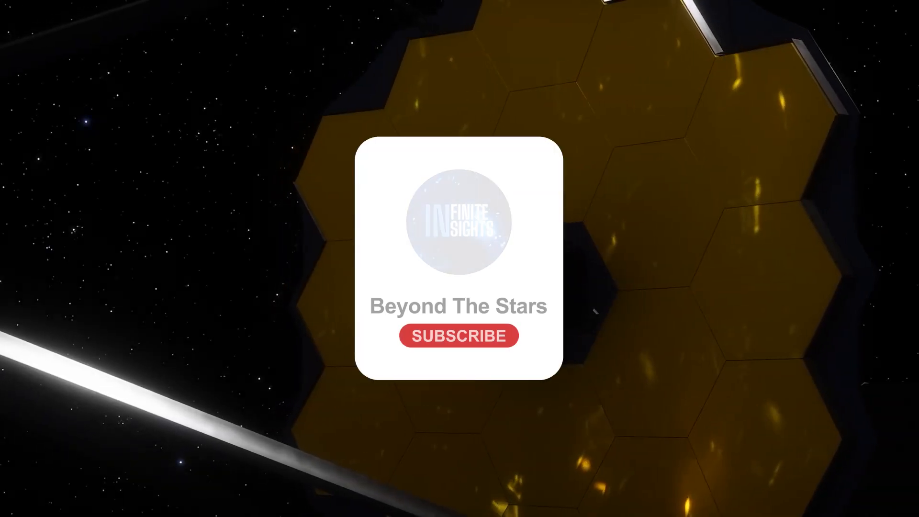
# Subscribe to Beyond The Stars using the red SUBSCRIBE button on its channel card
pyautogui.click(459, 335)
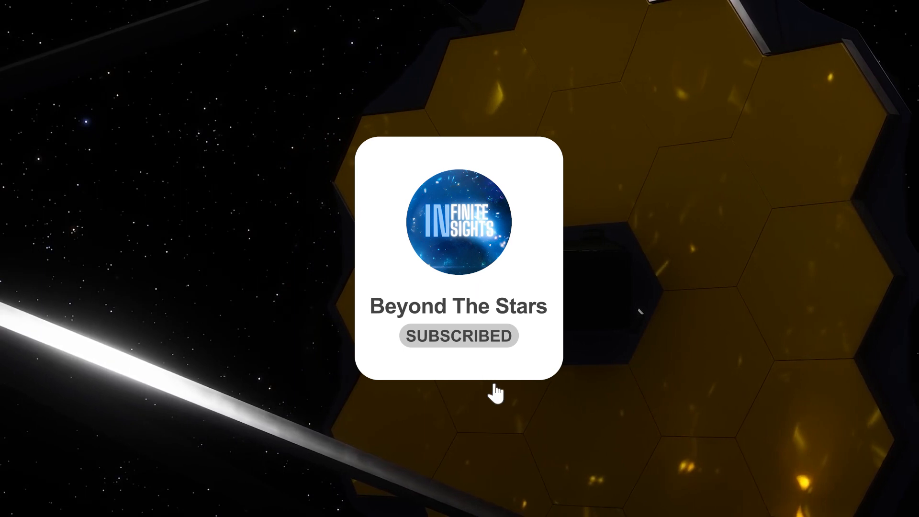